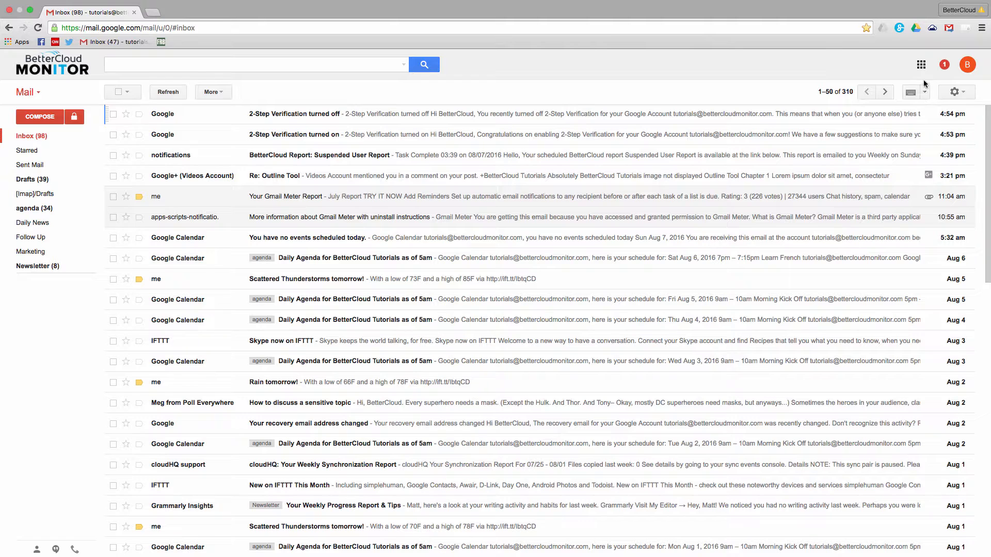
Step: Launch the Google Admin console from Gmail's apps grid in a new tab
left_click(920, 64)
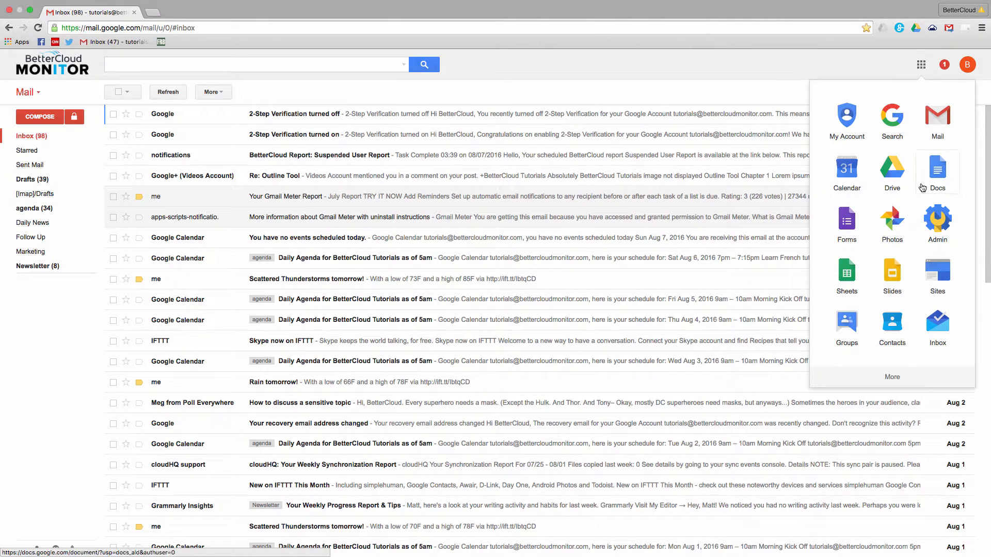
left_click(937, 221)
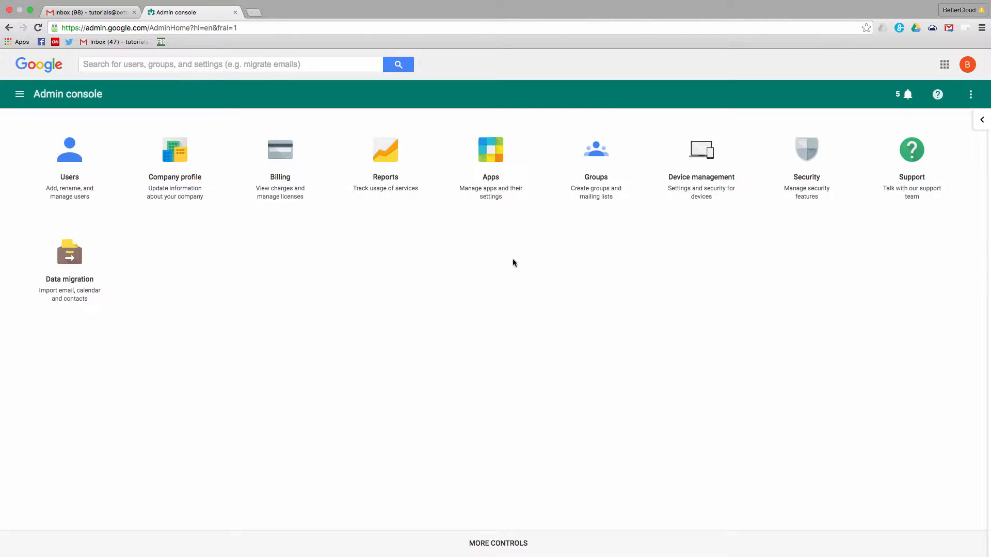
Step: Go to Reports, expand Audit, and select the Drive audit log
left_click(385, 150)
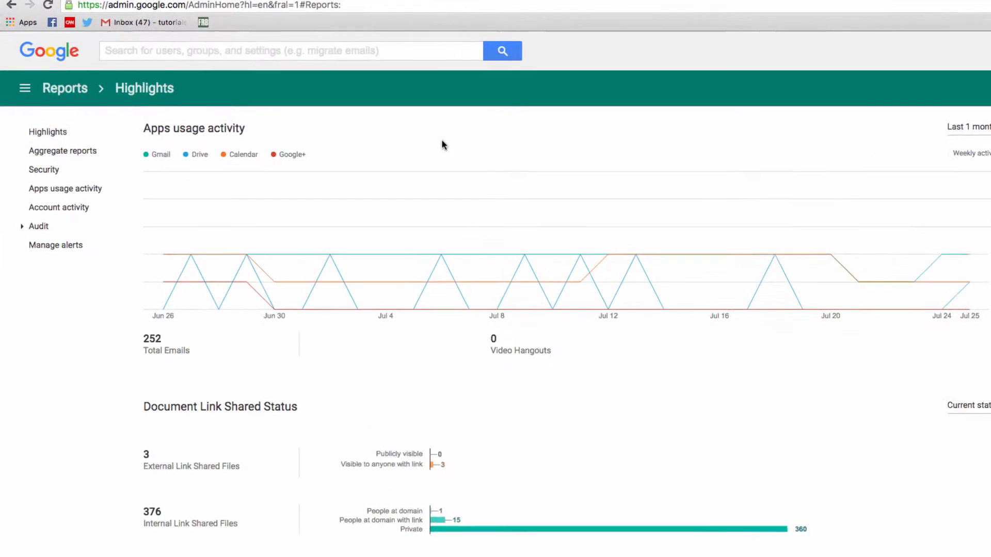
left_click(39, 226)
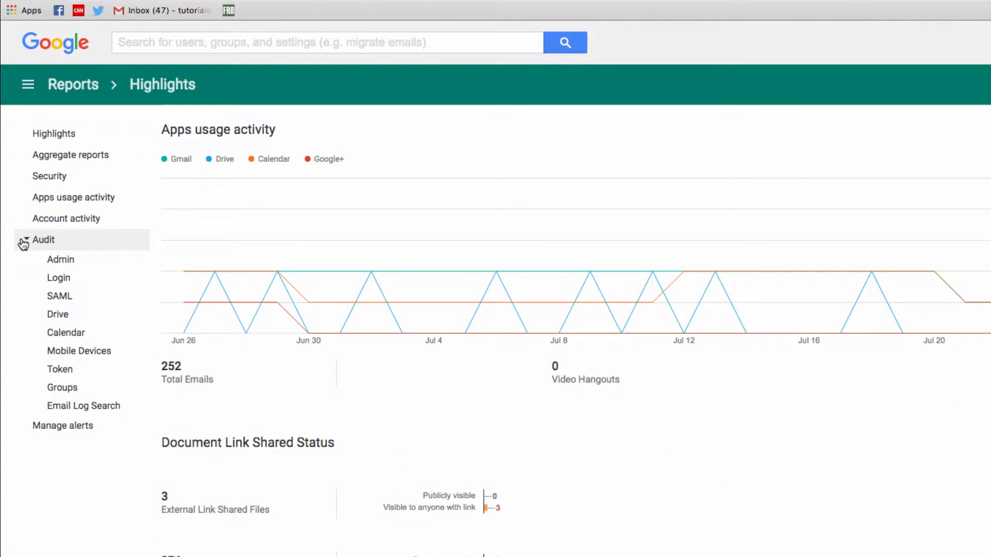
left_click(58, 314)
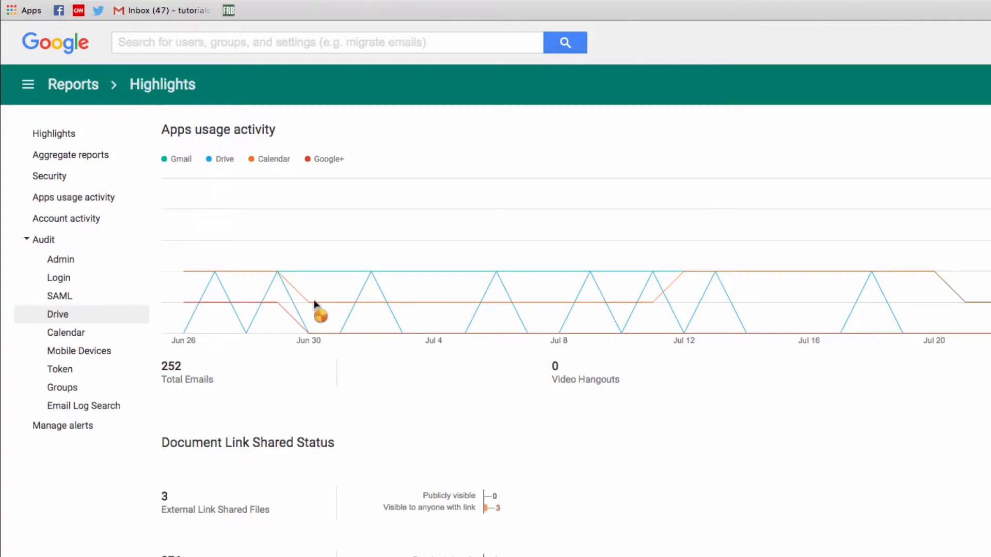
left_click(57, 314)
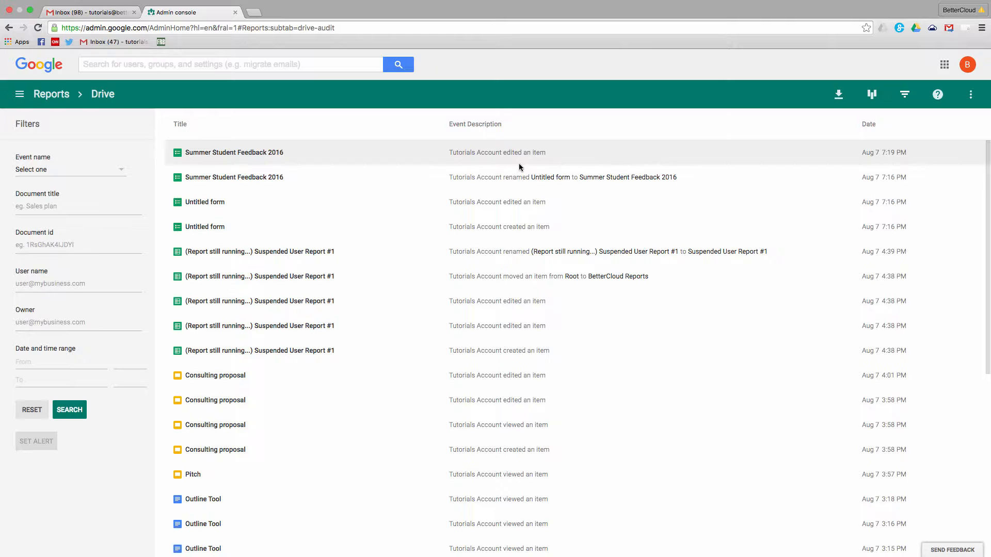
mouse_move(502, 167)
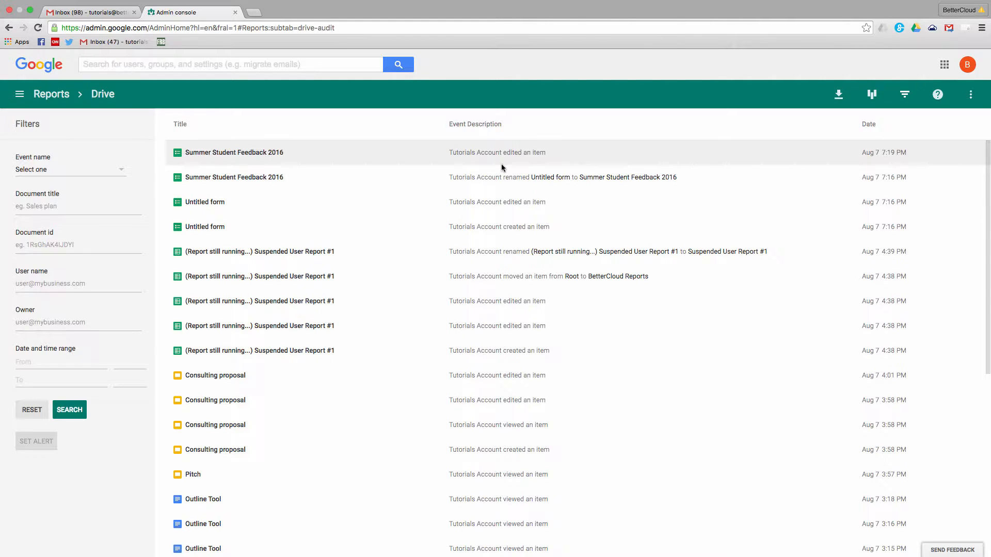
mouse_move(552, 325)
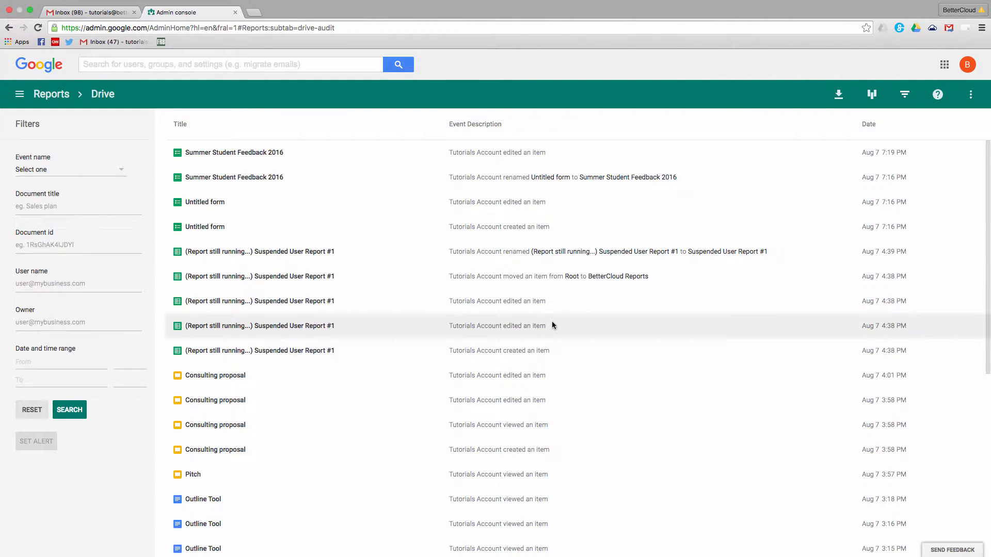
mouse_move(533, 424)
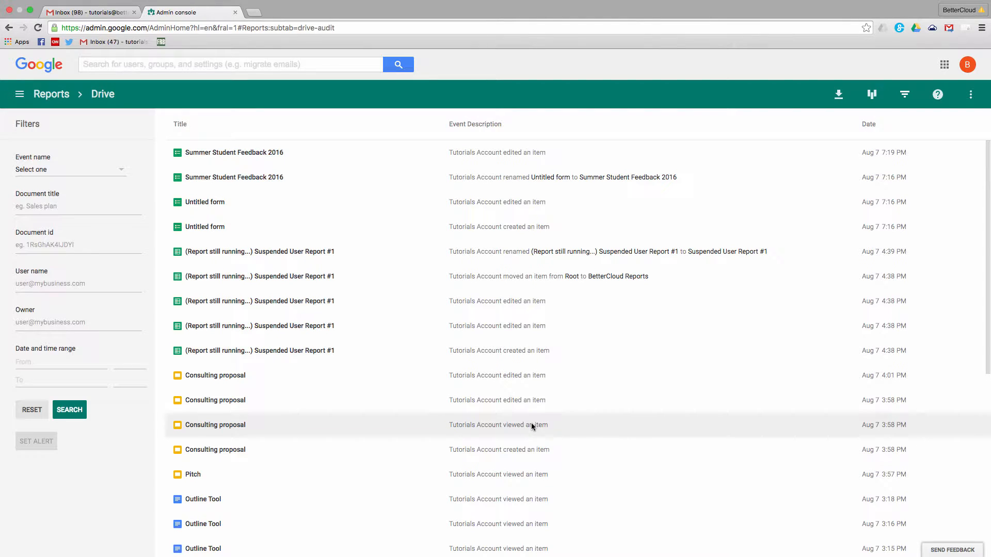
mouse_move(524, 351)
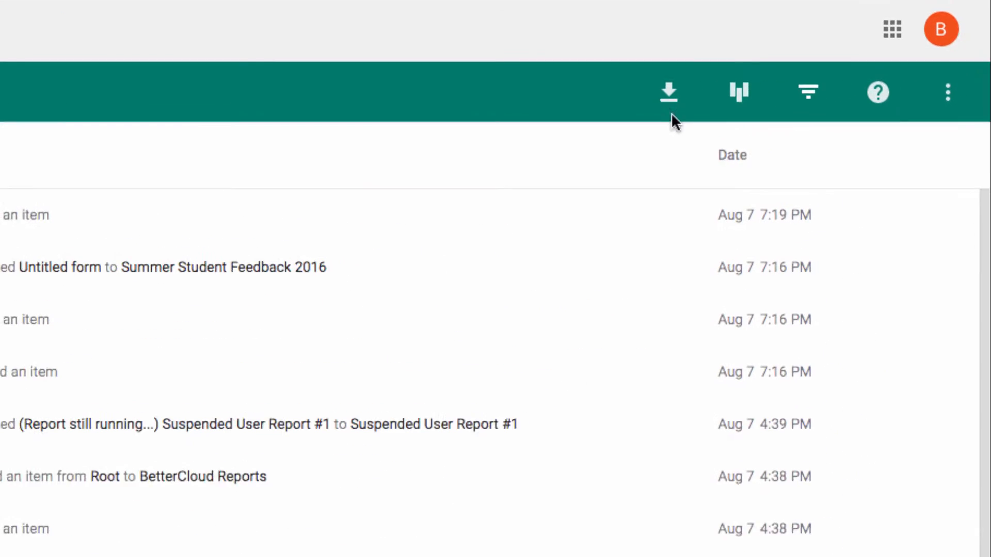
left_click(668, 92)
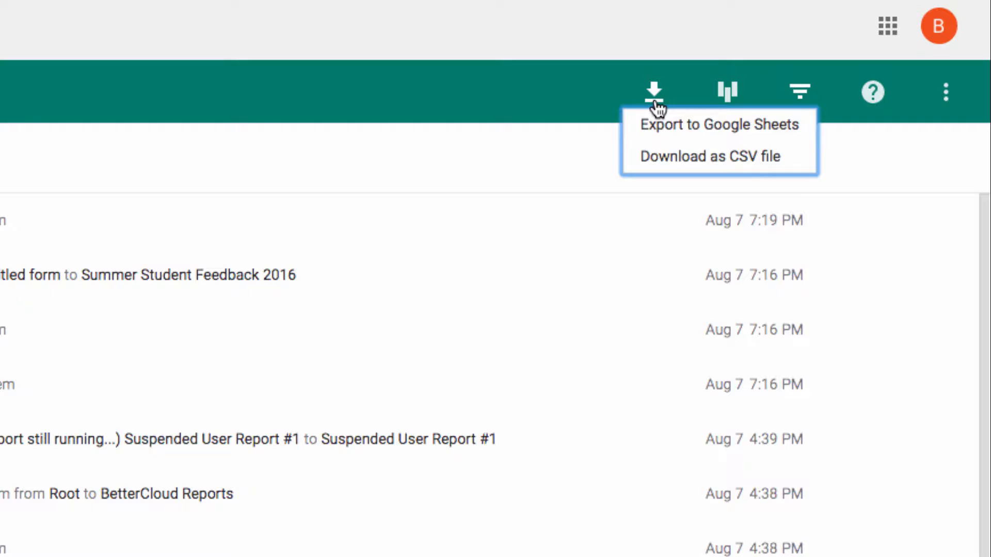
mouse_move(707, 157)
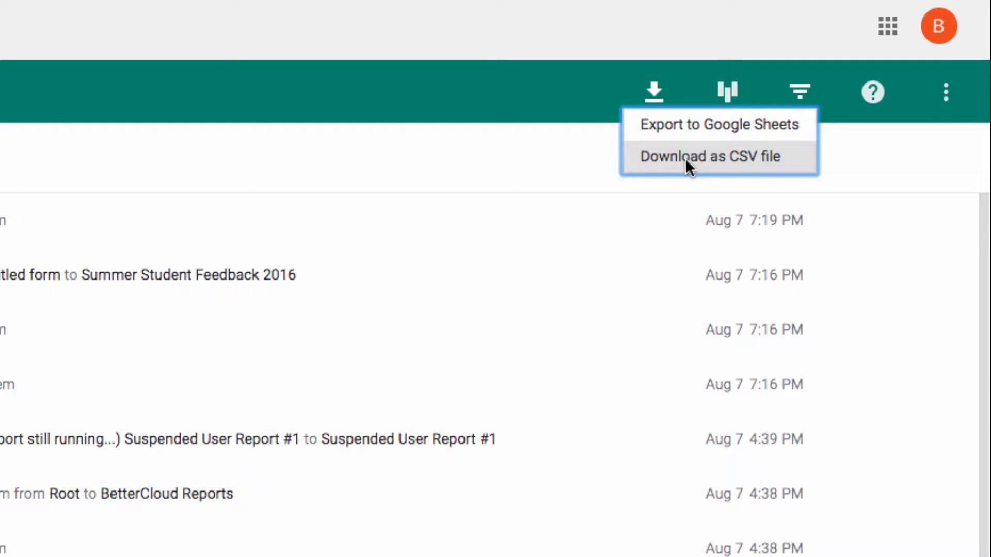
mouse_move(698, 138)
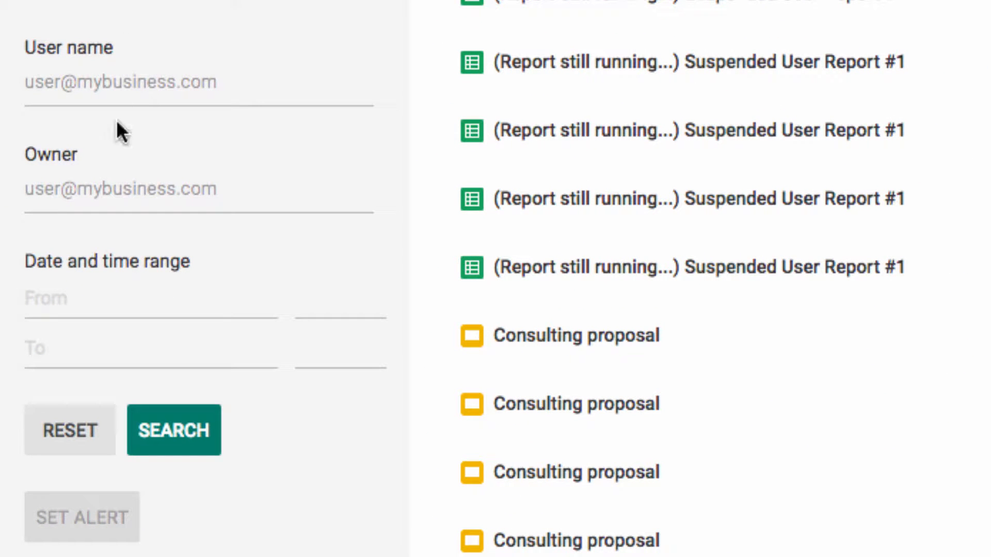
Step: Set the filter dates From Aug 1, 2016 To Aug 6, 2016
left_click(127, 298)
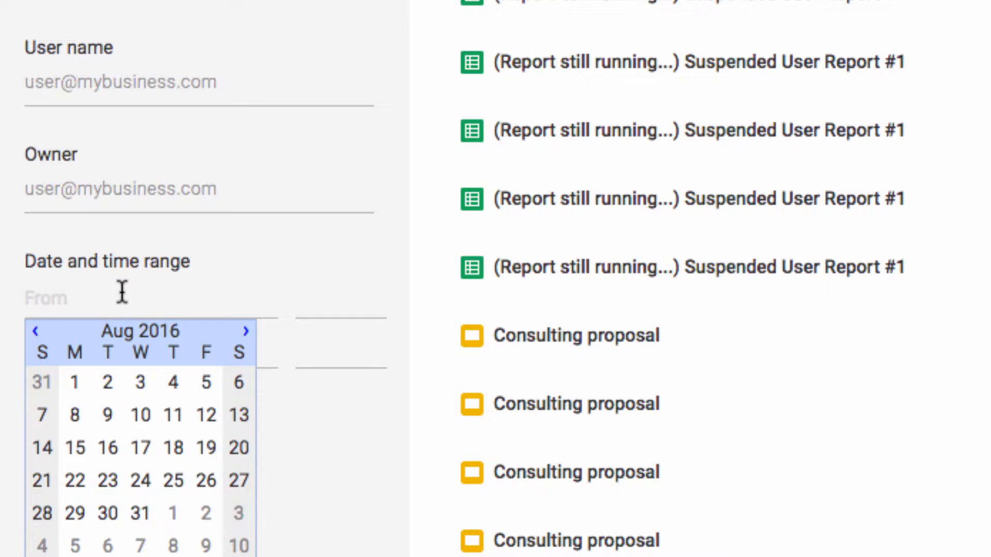
left_click(73, 382)
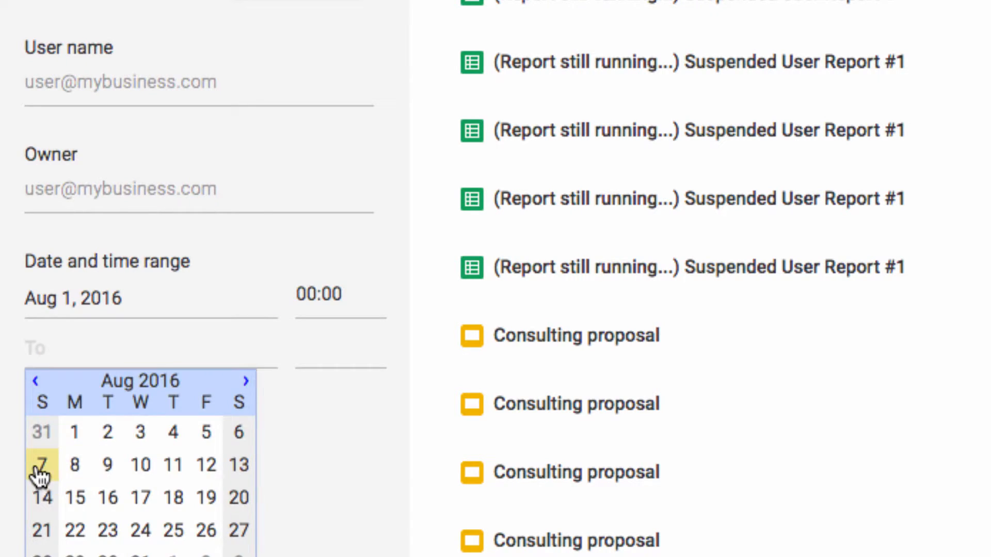
left_click(42, 465)
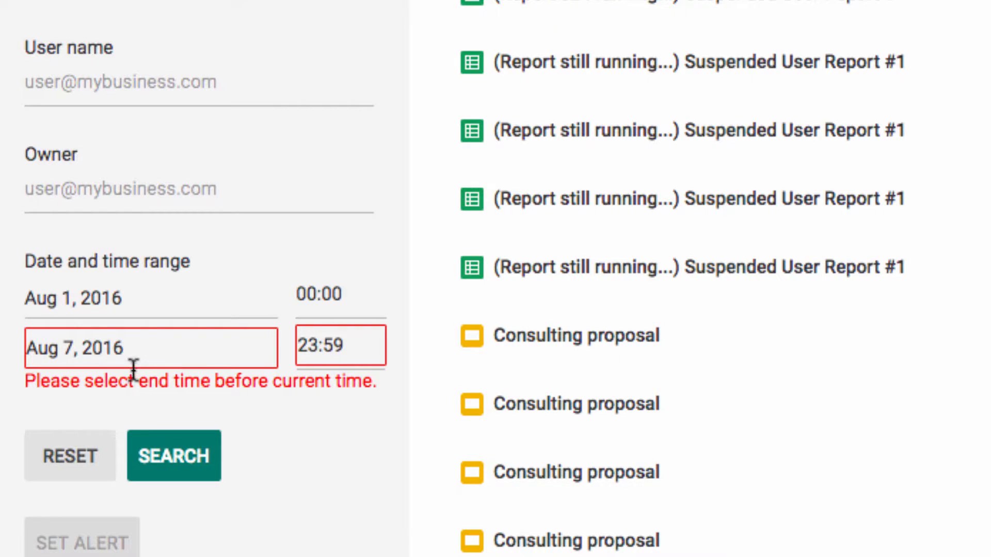
type("Aug 6, 2016")
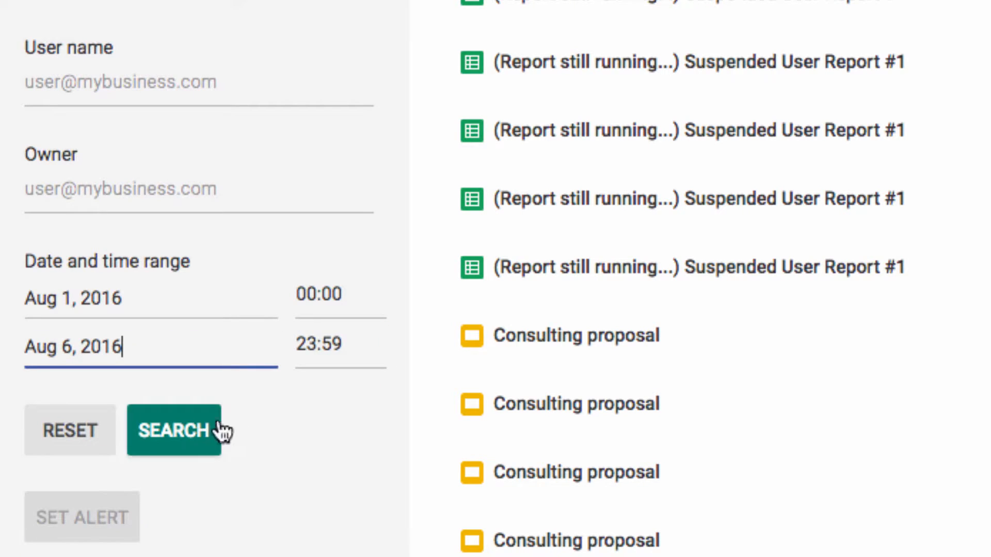
mouse_move(185, 392)
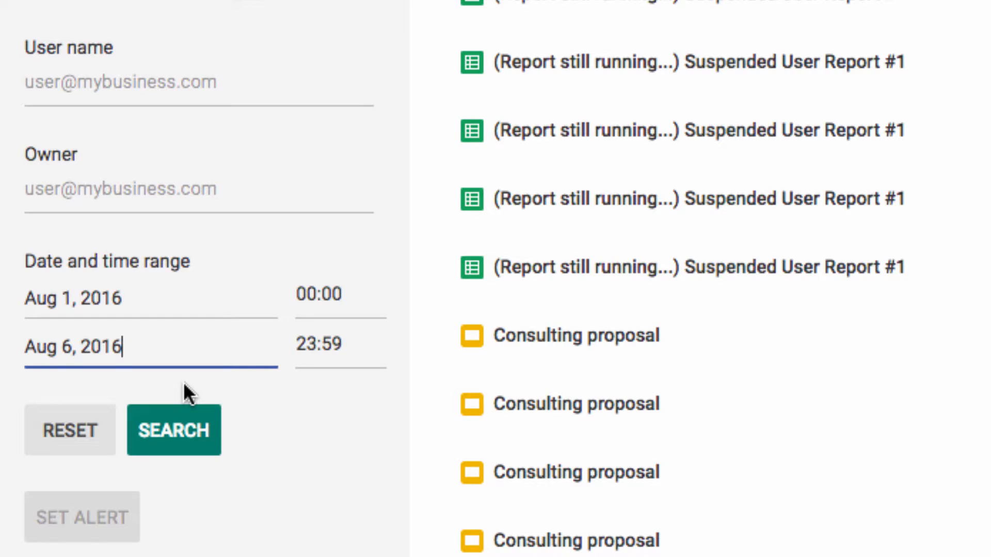
mouse_move(117, 89)
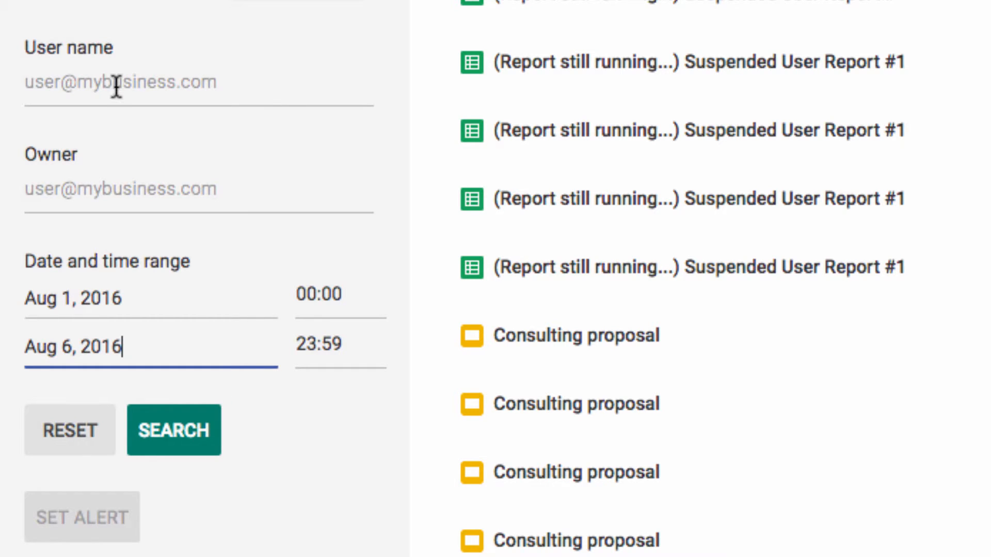
Step: Enter 'video' as the user name and pick Videos Account from suggestions
type("v")
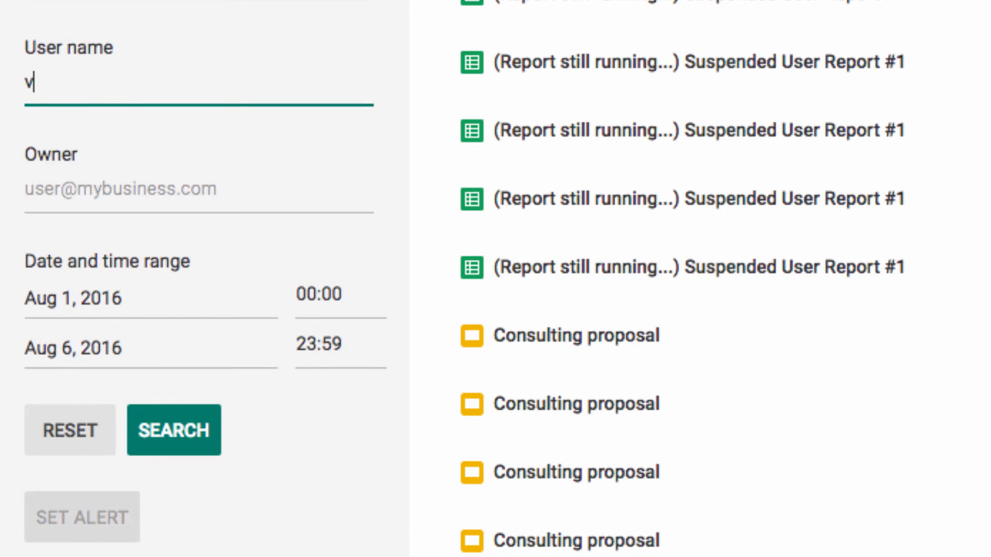
type("ideo")
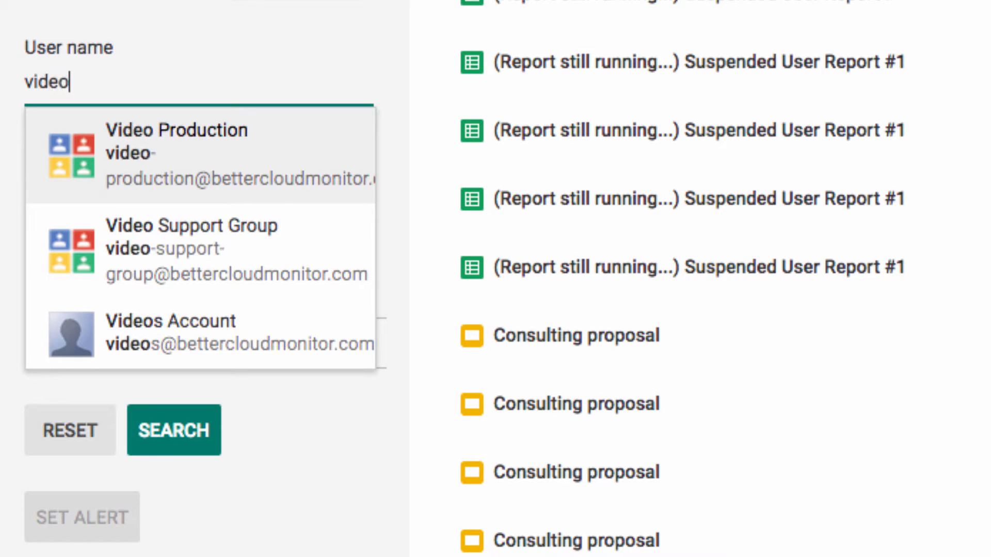
left_click(171, 332)
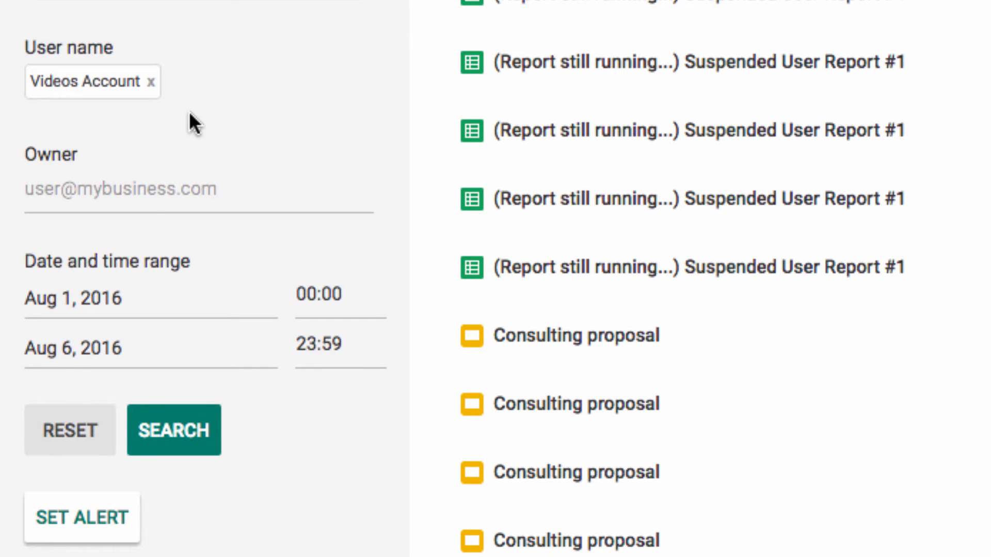